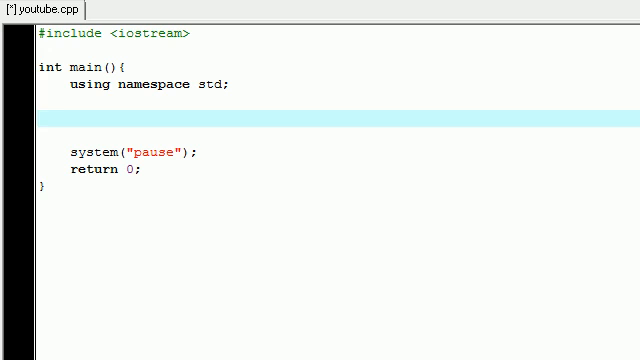
- Declare 'int age;' on the blank line inside main()
click(68, 117)
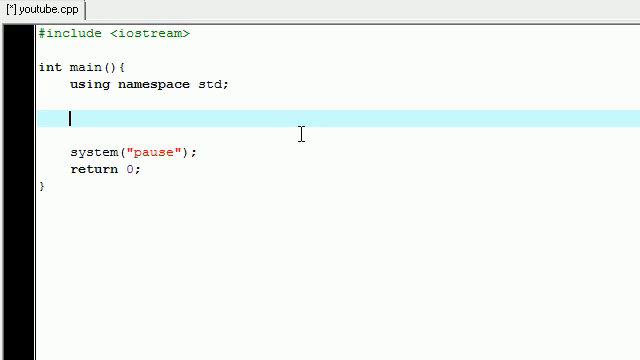
mouse_move(484, 164)
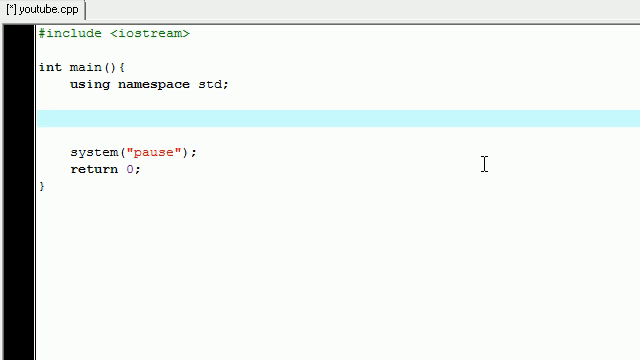
text(int age;)
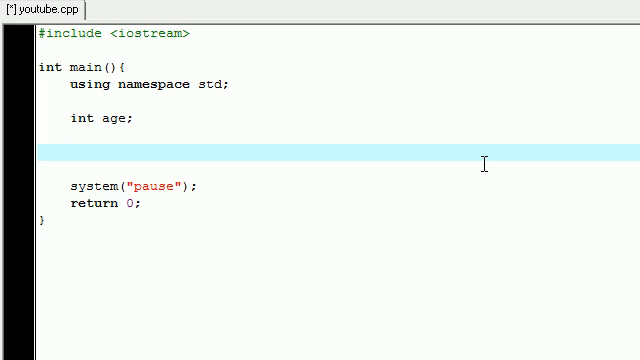
- Add 'cout << "how old are you?" << endl;' after the age declaration
text(cout)
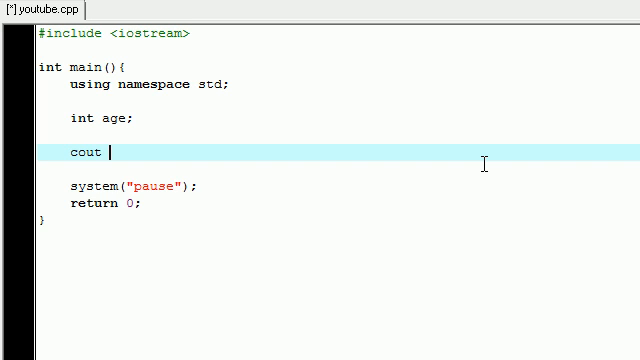
text(<<)
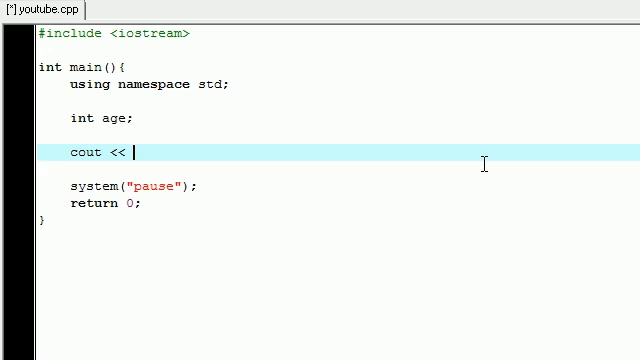
text("how old are ")
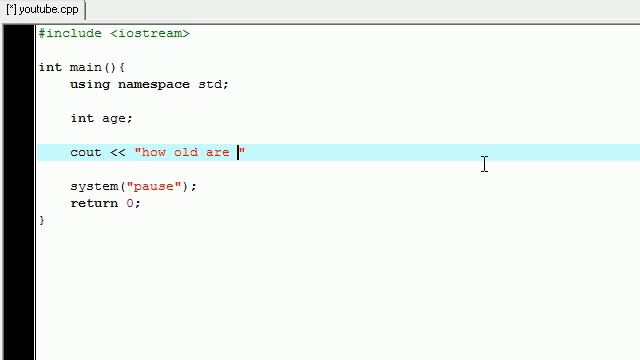
text(you?)
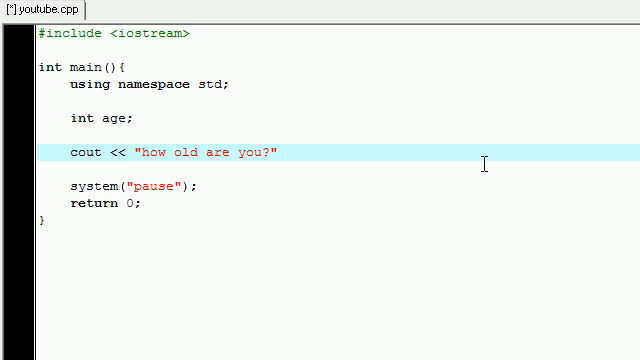
text(<< endl;)
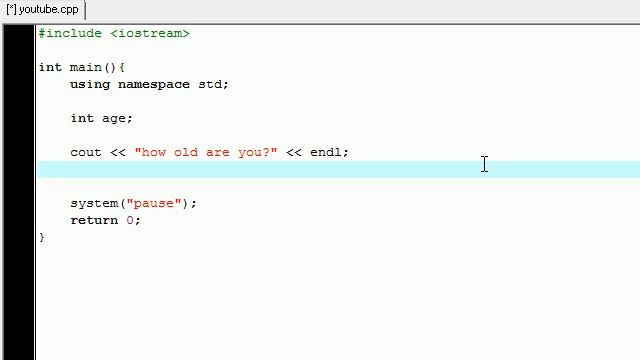
- Start a 'cin' input statement on the line below the question
click(62, 172)
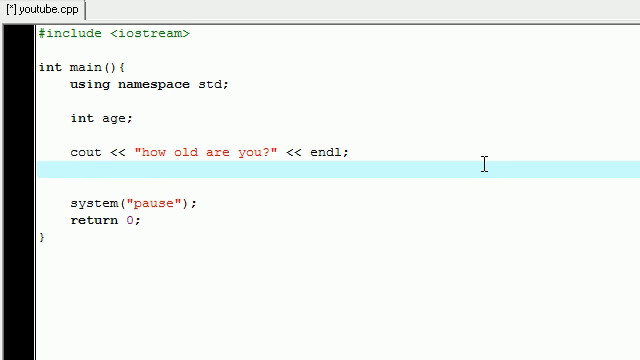
mouse_move(58, 142)
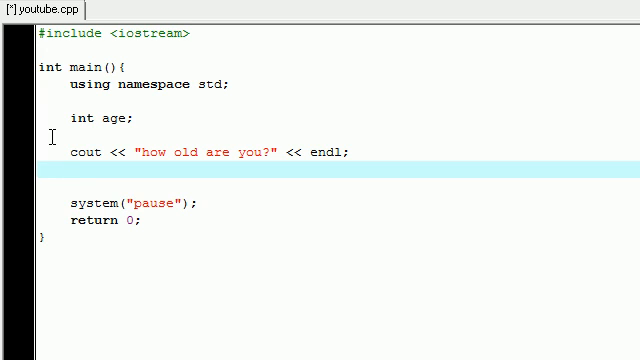
text(cin)
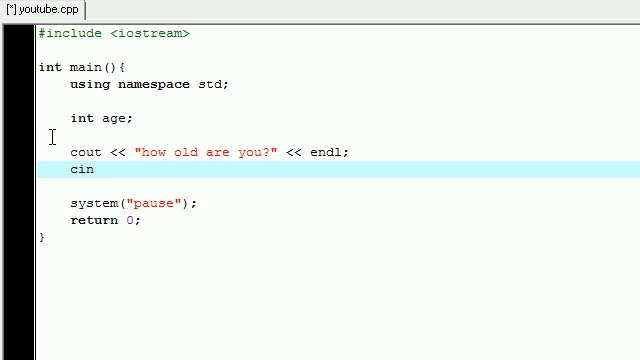
mouse_move(175, 132)
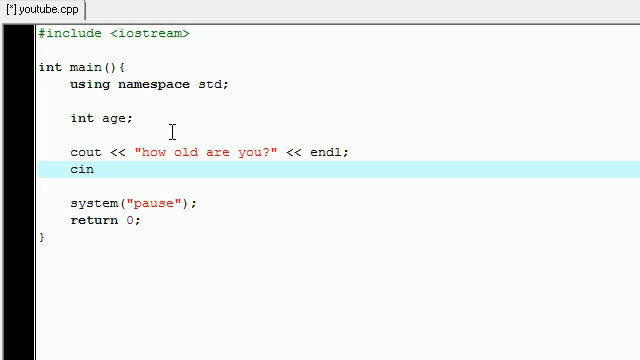
mouse_move(72, 145)
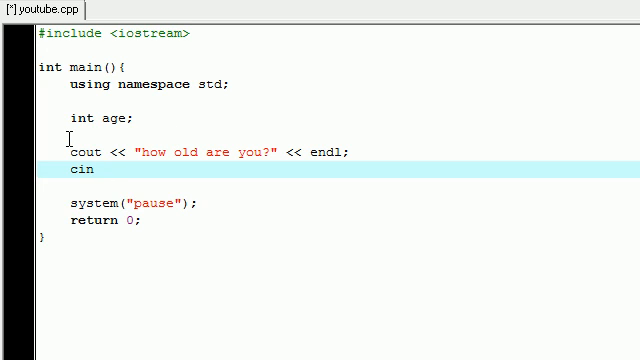
- Complete the input line as 'cin >> age;'
text(>>)
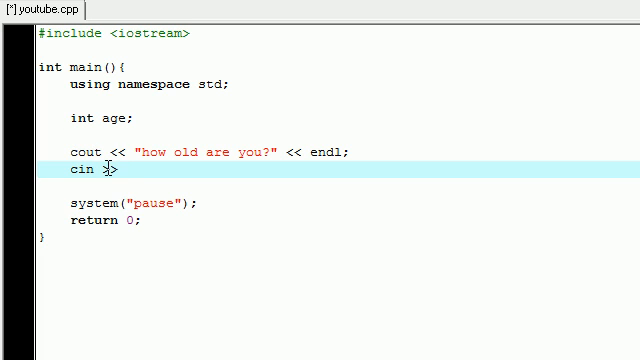
text(>>)
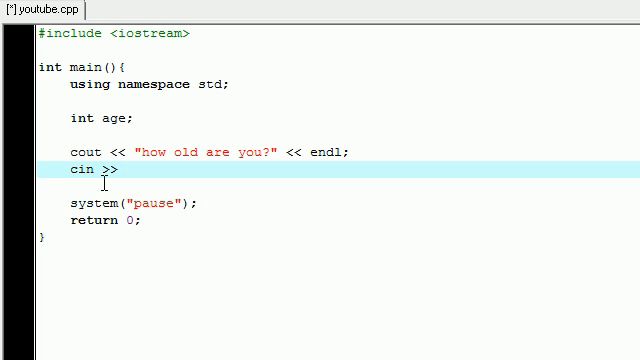
click(120, 170)
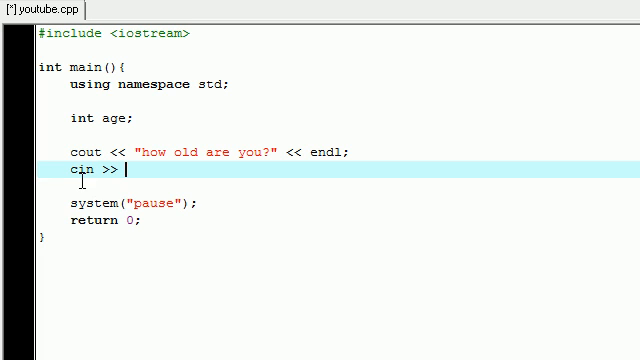
mouse_move(185, 181)
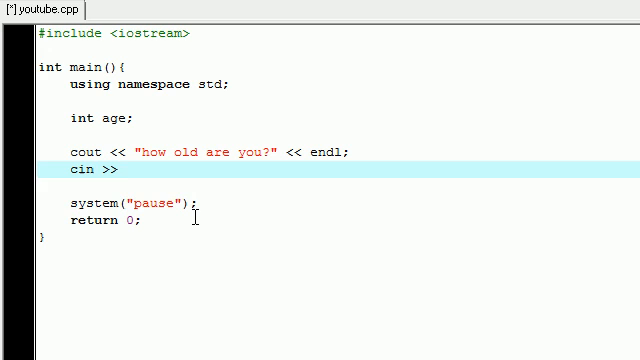
text(age)
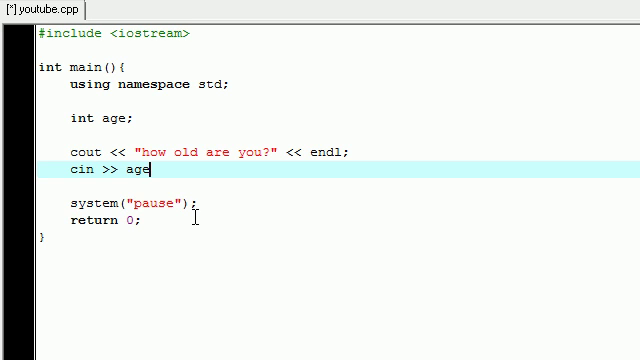
text(;)
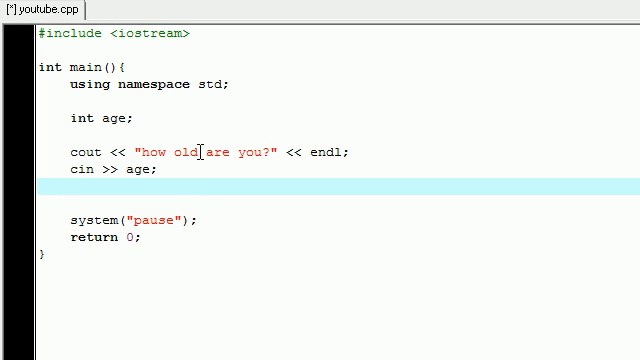
mouse_move(133, 195)
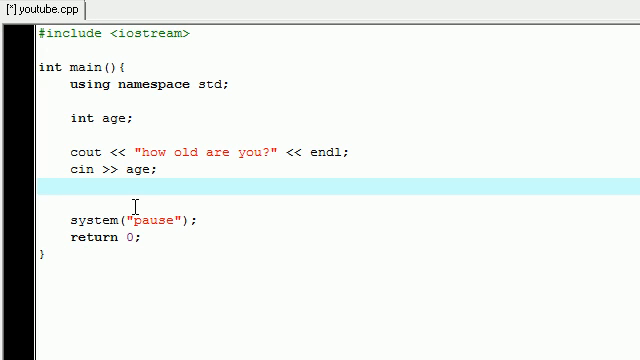
- Add a cout line printing 'bucky is ', age, and ' years old!'
text(cout)
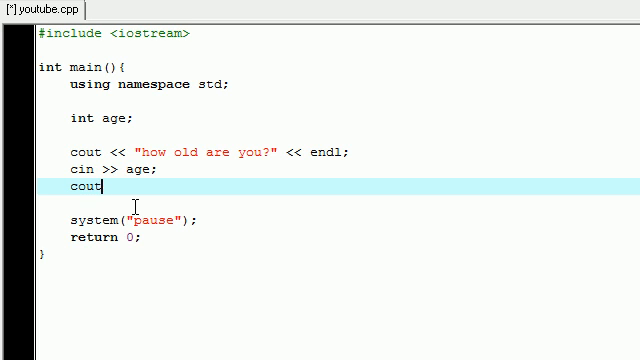
text(<<)
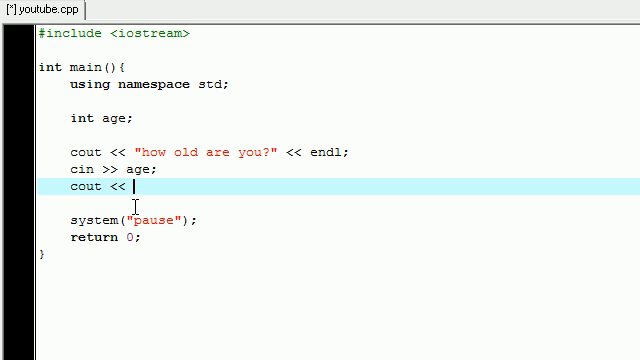
text("bud")
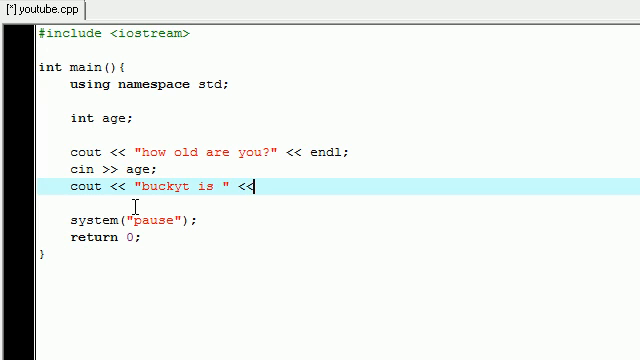
text(age << " years ol)
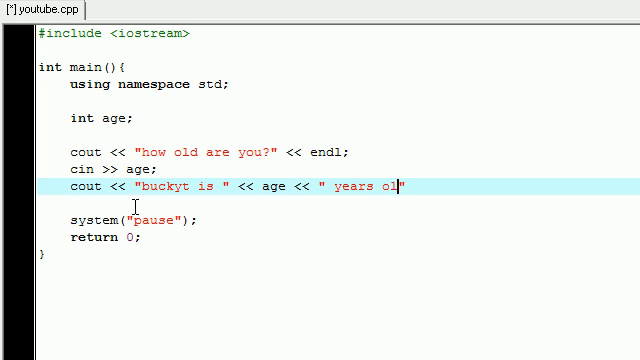
text(d!")
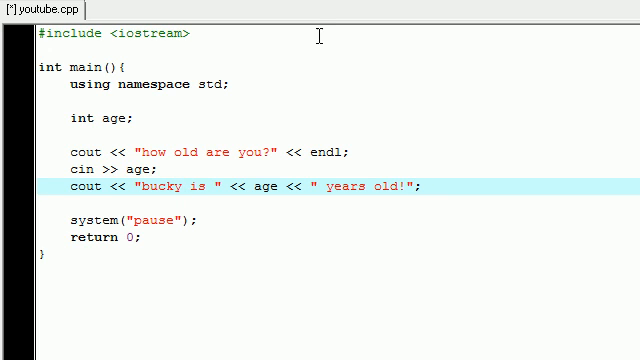
mouse_move(222, 68)
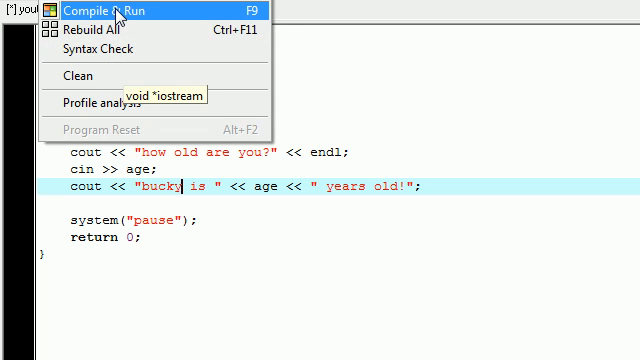
- Compile and run the program, entering 23 as the age
click(106, 11)
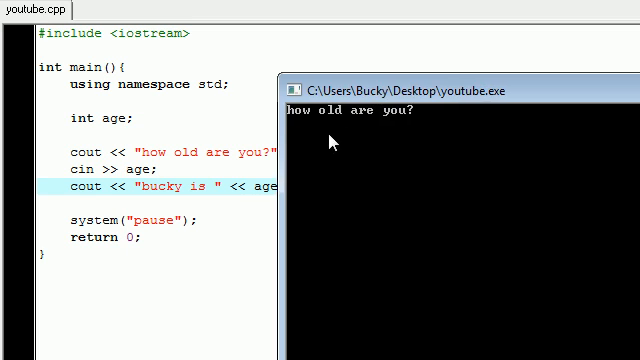
text(23)
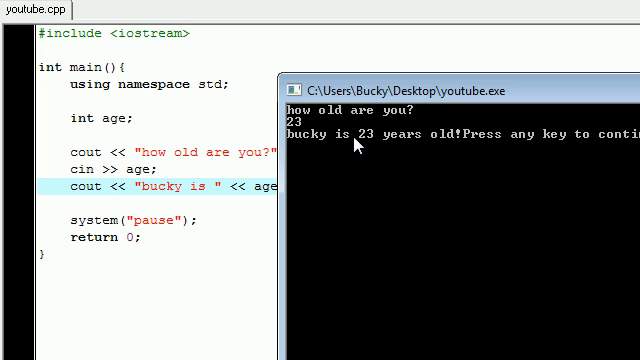
mouse_move(367, 145)
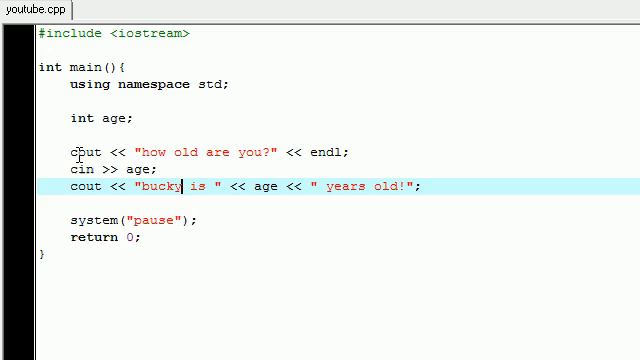
- Delete every line from 'int age;' through the years-old output line
drag(65, 117, 430, 186)
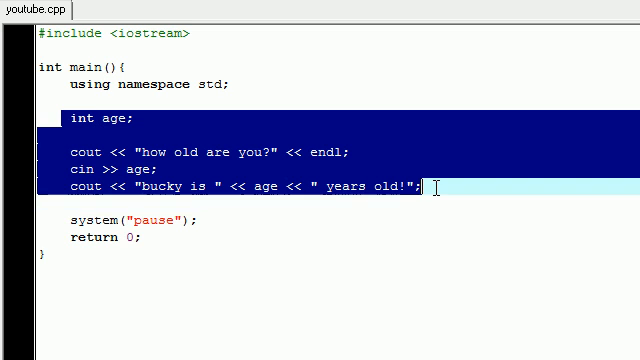
key(Delete)
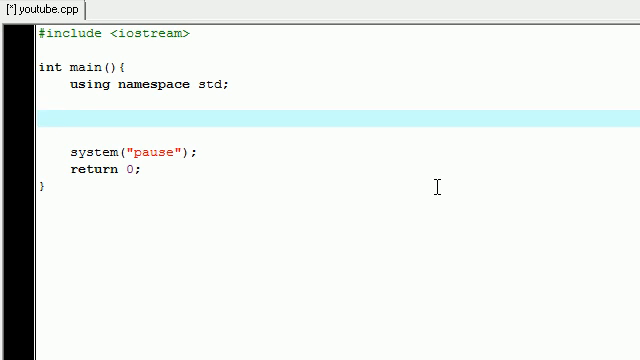
- Declare 'int a;', 'int b;' and 'int sum;' on separate lines in main
text(i)
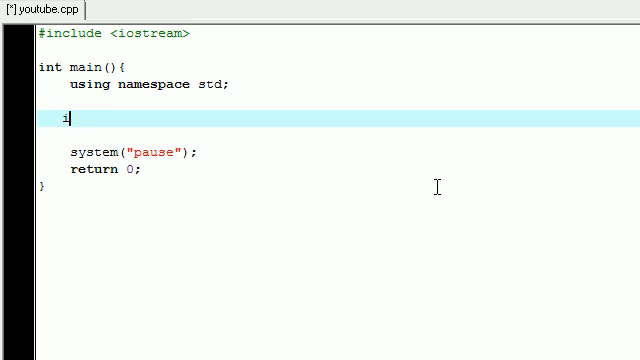
text(nt a;)
text(int)
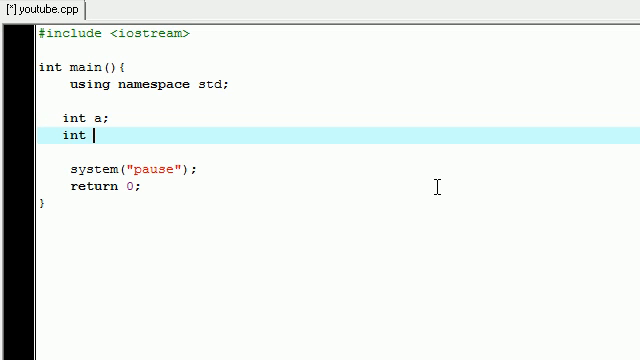
text(b;)
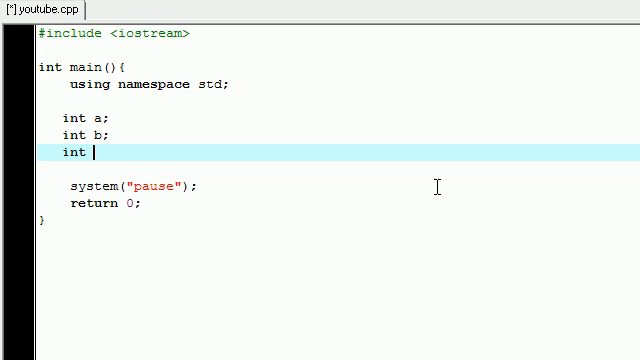
text(sum;)
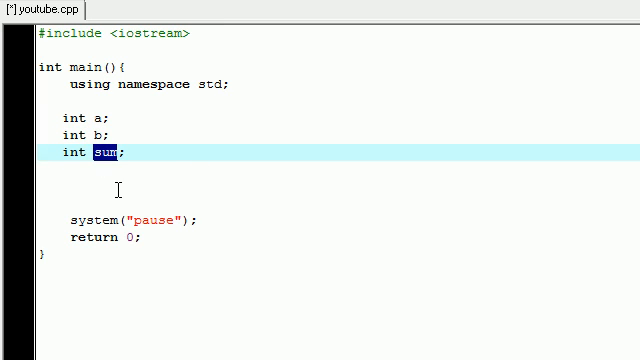
click(120, 190)
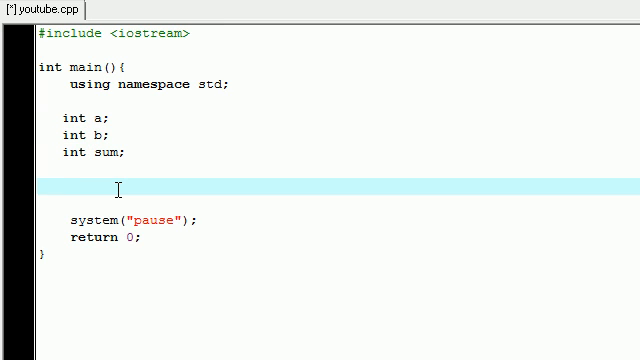
mouse_move(78, 190)
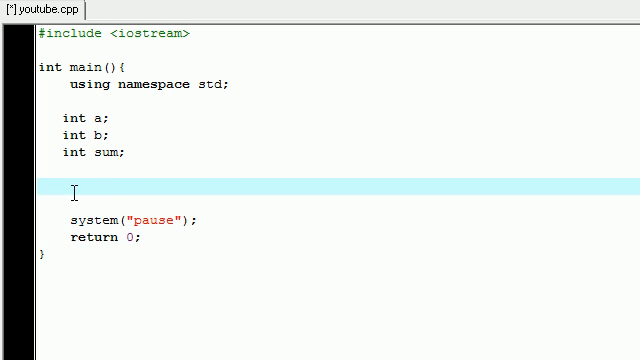
mouse_move(223, 180)
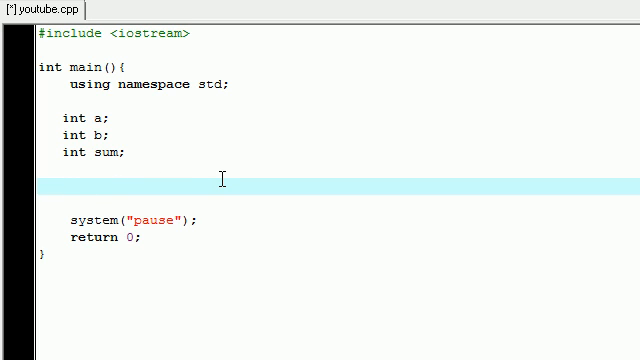
click(65, 187)
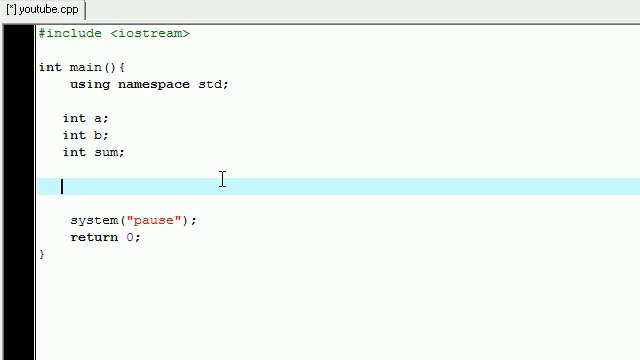
- Read two numbers with 'cin >> a;' and 'cin >> b;'
text(cin)
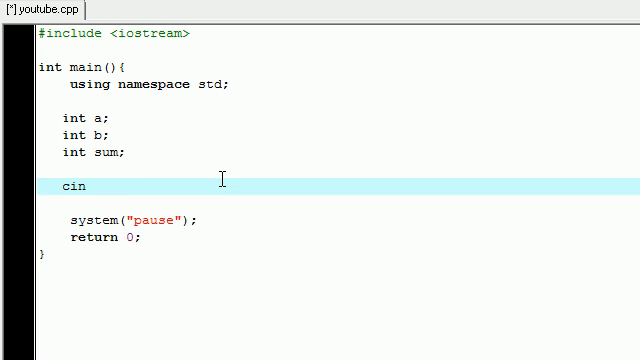
text(>> a;)
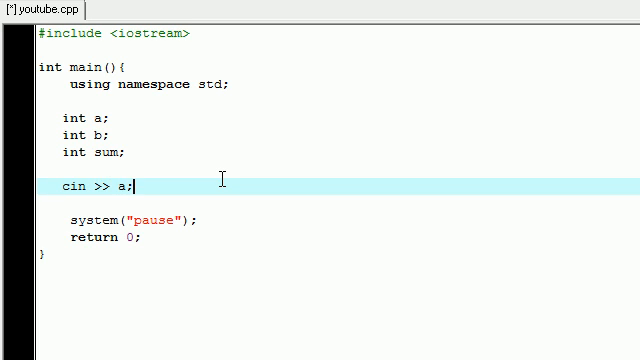
key(Return)
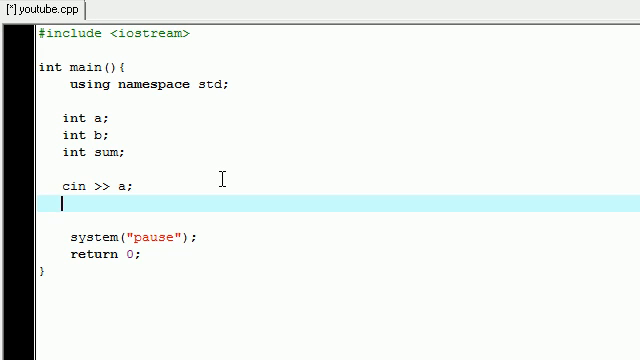
text(cin >> b;)
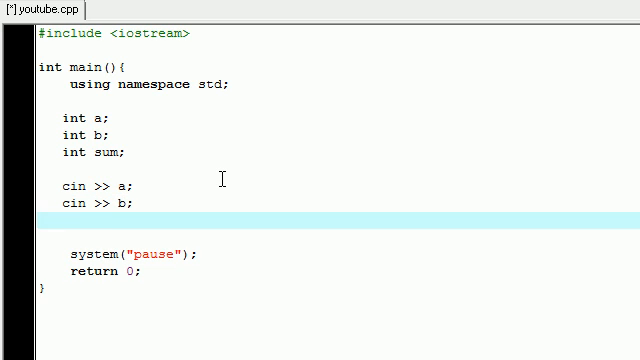
- Store the total in sum with 'sum = a+b;'
click(60, 219)
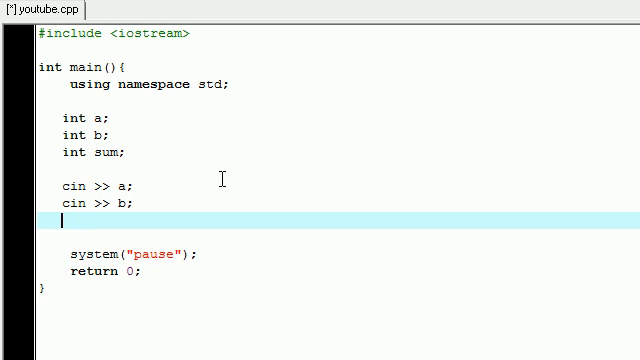
text(sum)
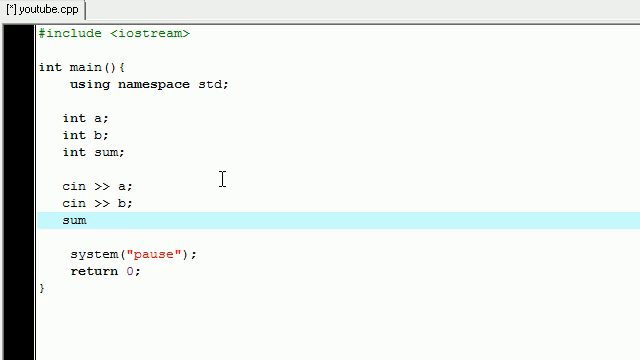
text(=)
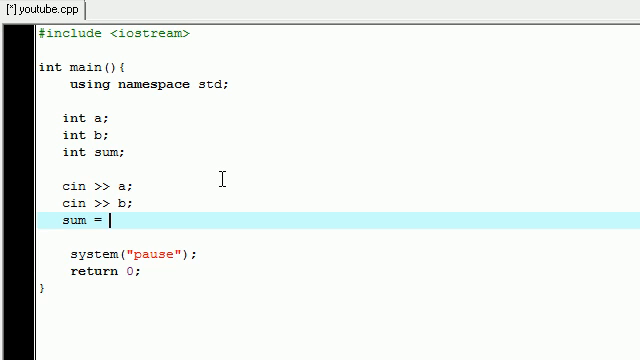
text(a+)
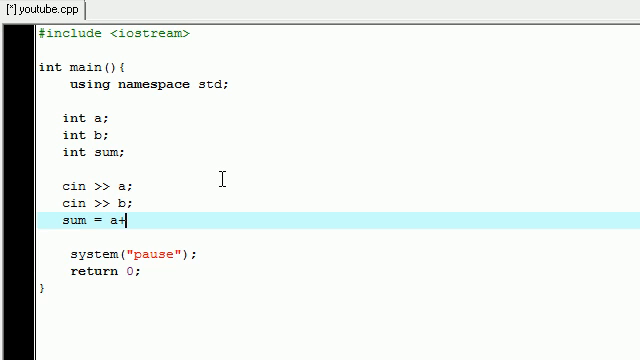
text(b;)
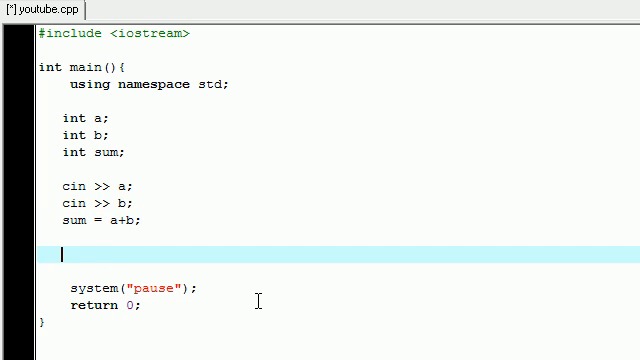
- Write 'cout << "the sum of your numbers is " << sum << endl;'
text(cout << ")
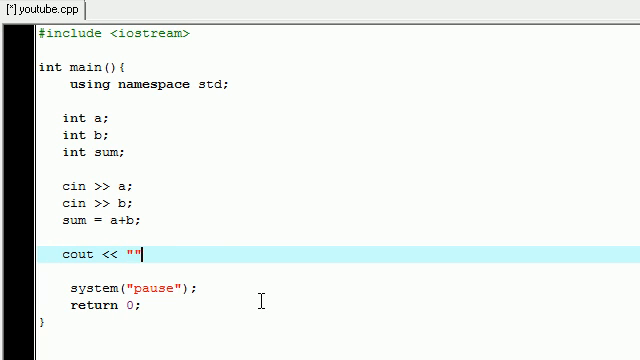
text(the sum of yo)
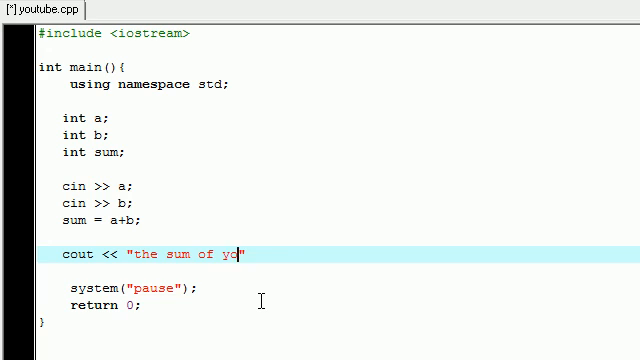
text(numbas is)
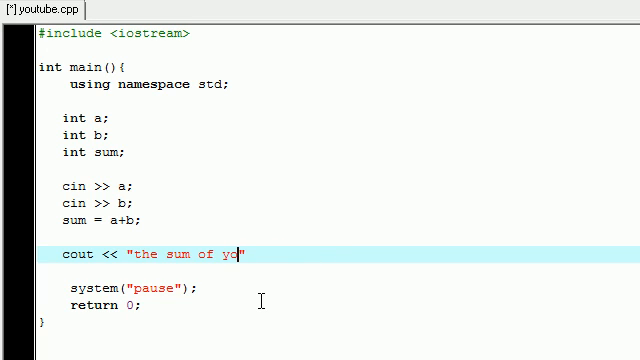
text(ur numbers is)
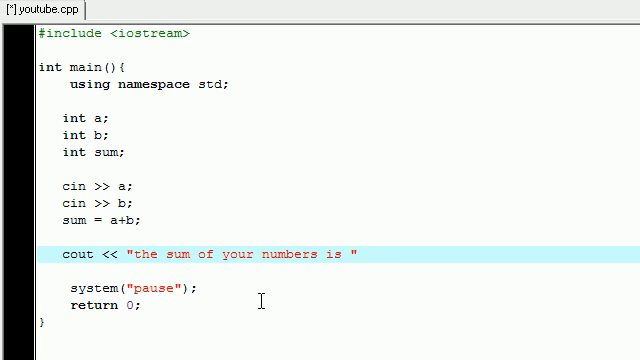
text(<< sum)
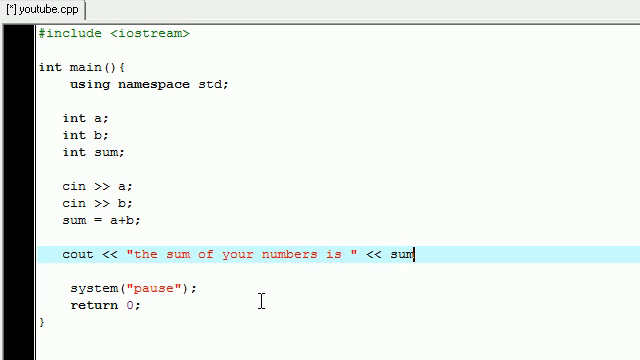
text(<< endl)
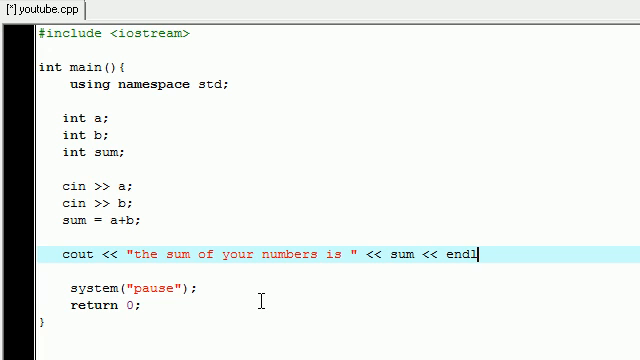
text(;)
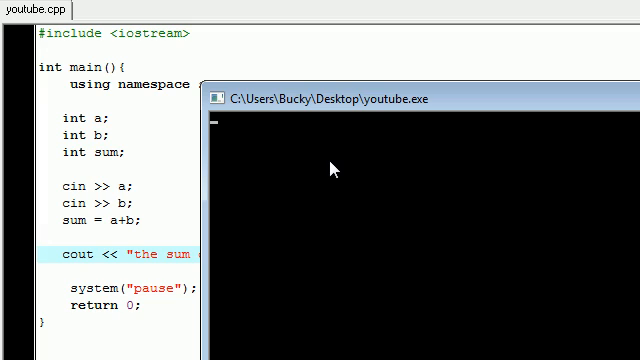
- Enter 43 and 567 in the console, get the sum 610, and return to the code
text(43)
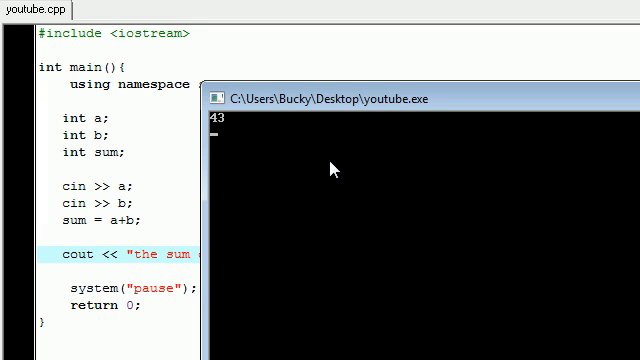
text(567)
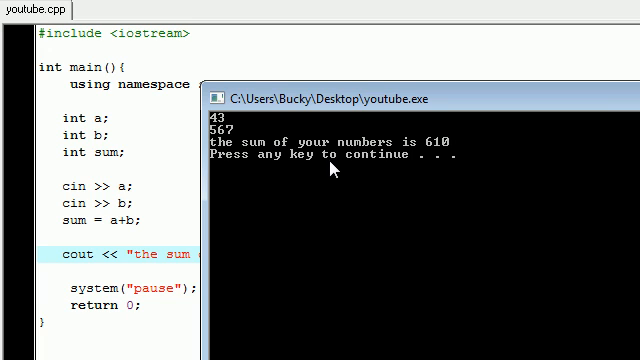
mouse_move(453, 151)
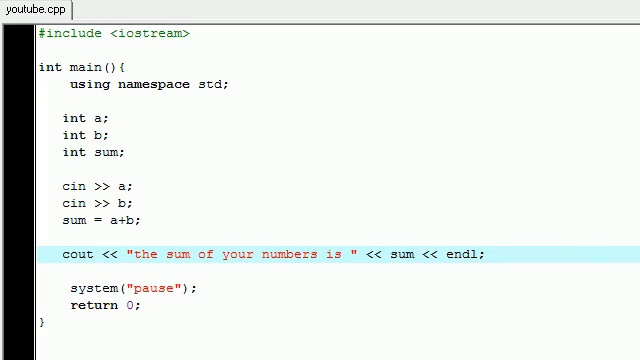
click(490, 256)
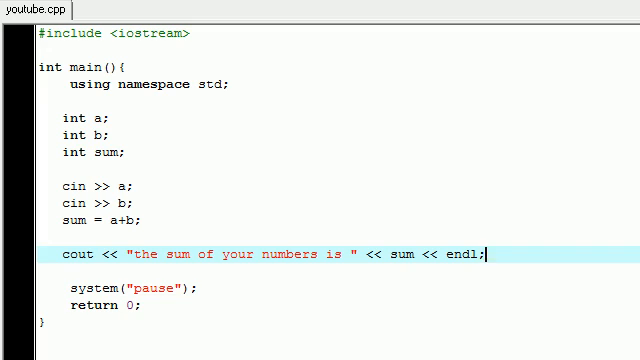